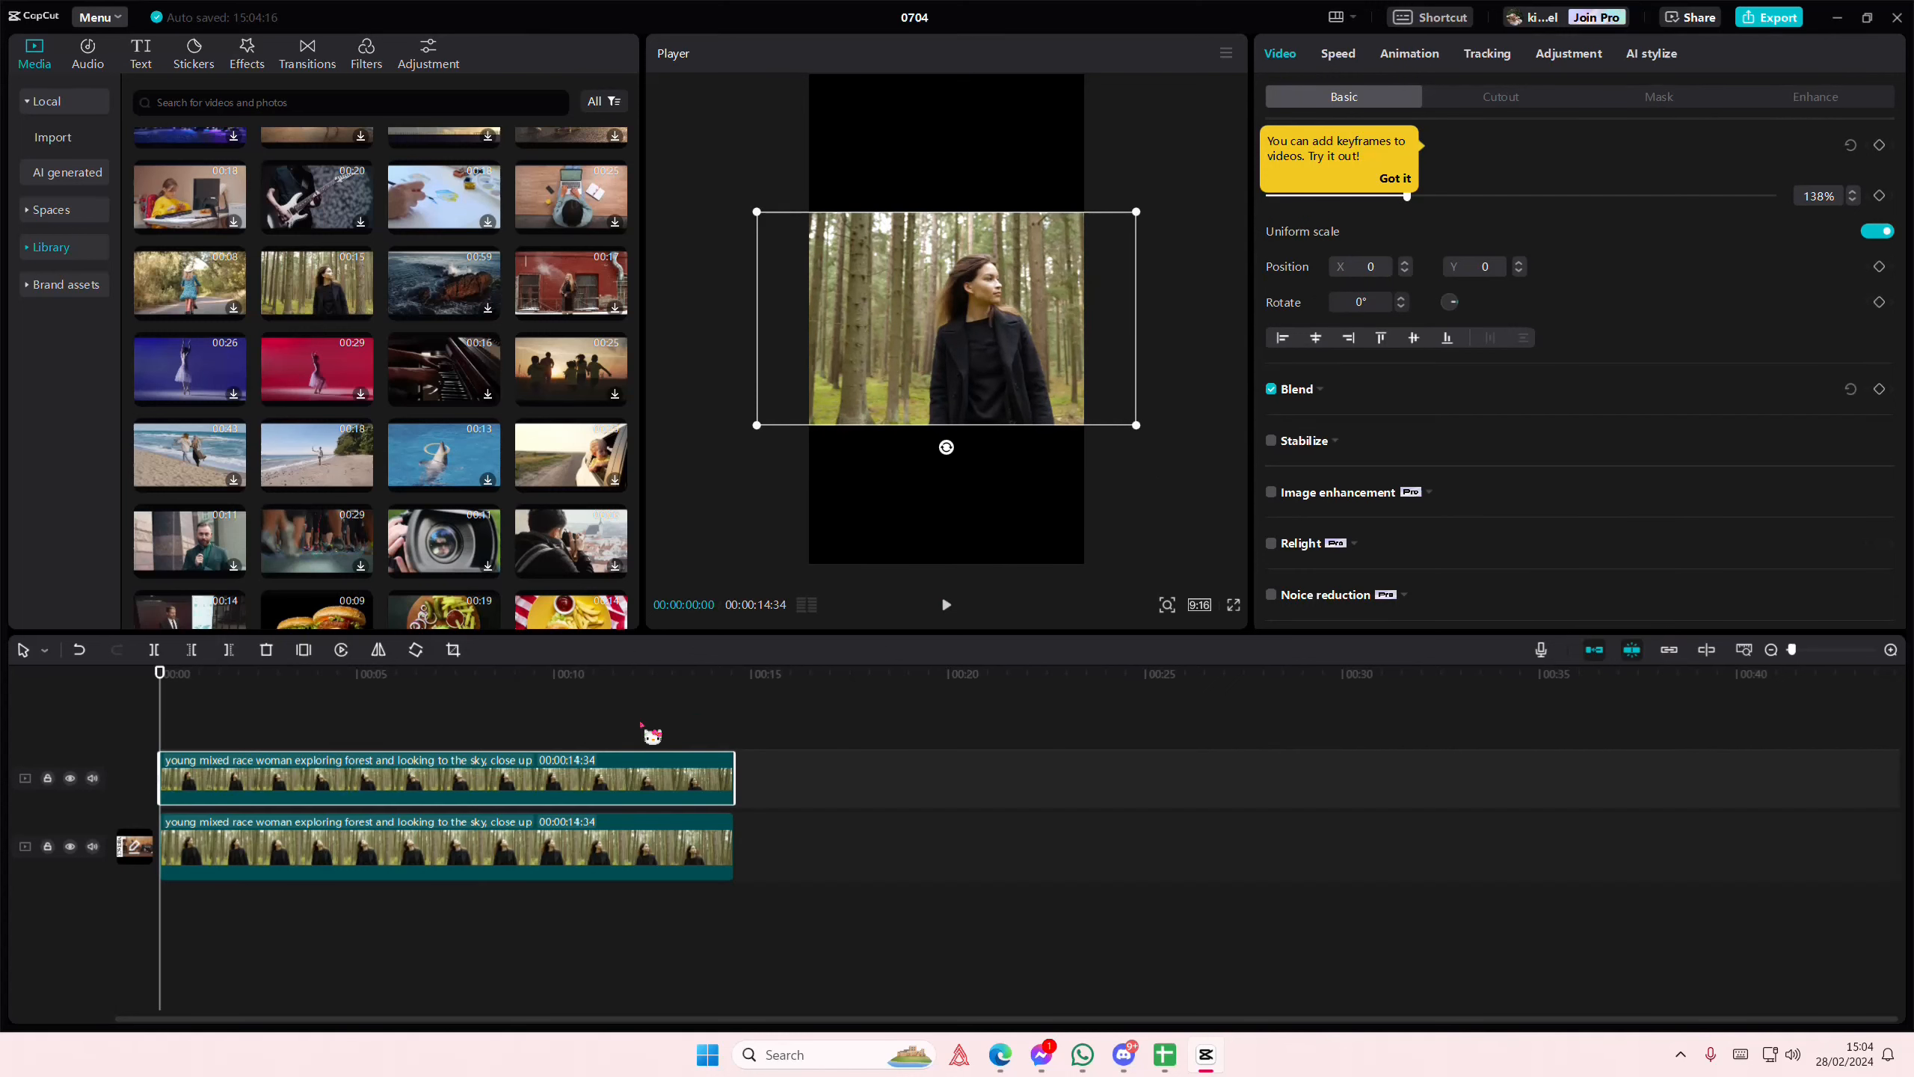
mouse_move(1652, 108)
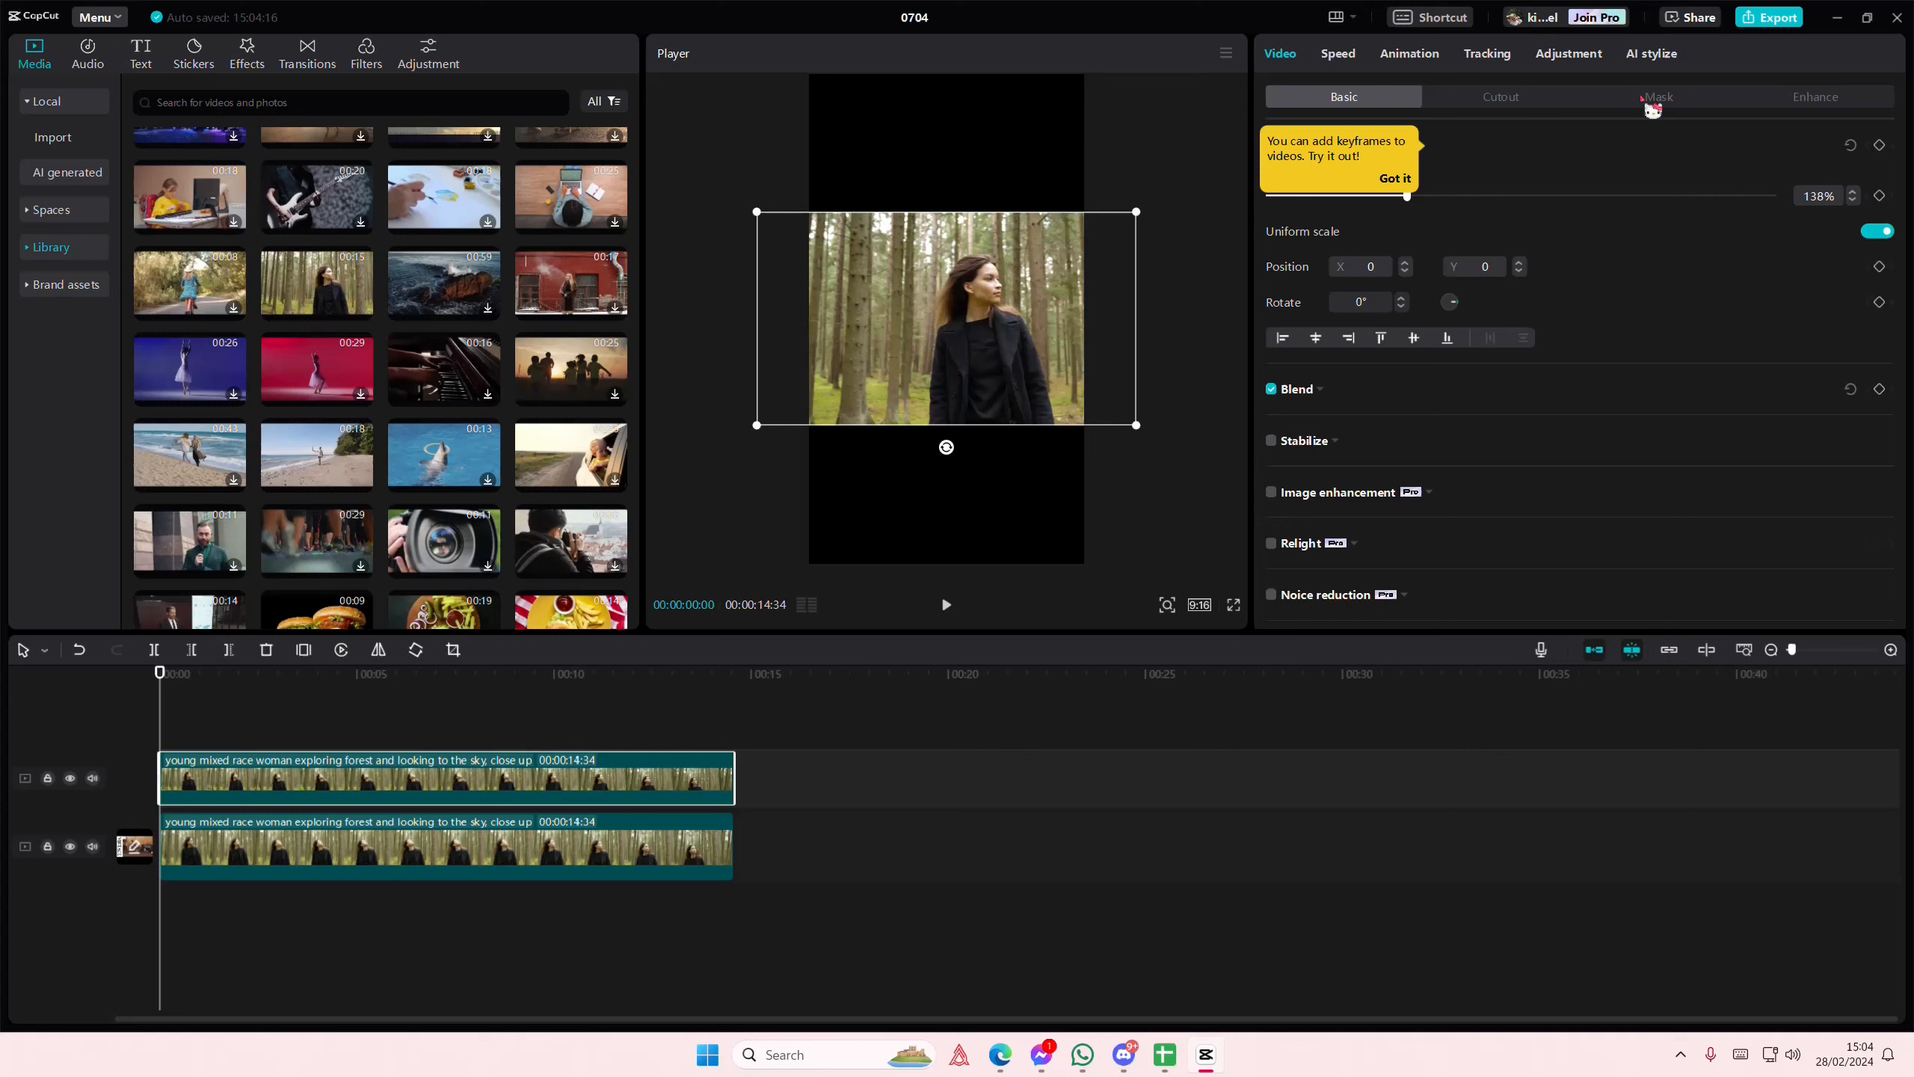
Show the mask shape options for the cut-out forest-woman clip.
click(1500, 96)
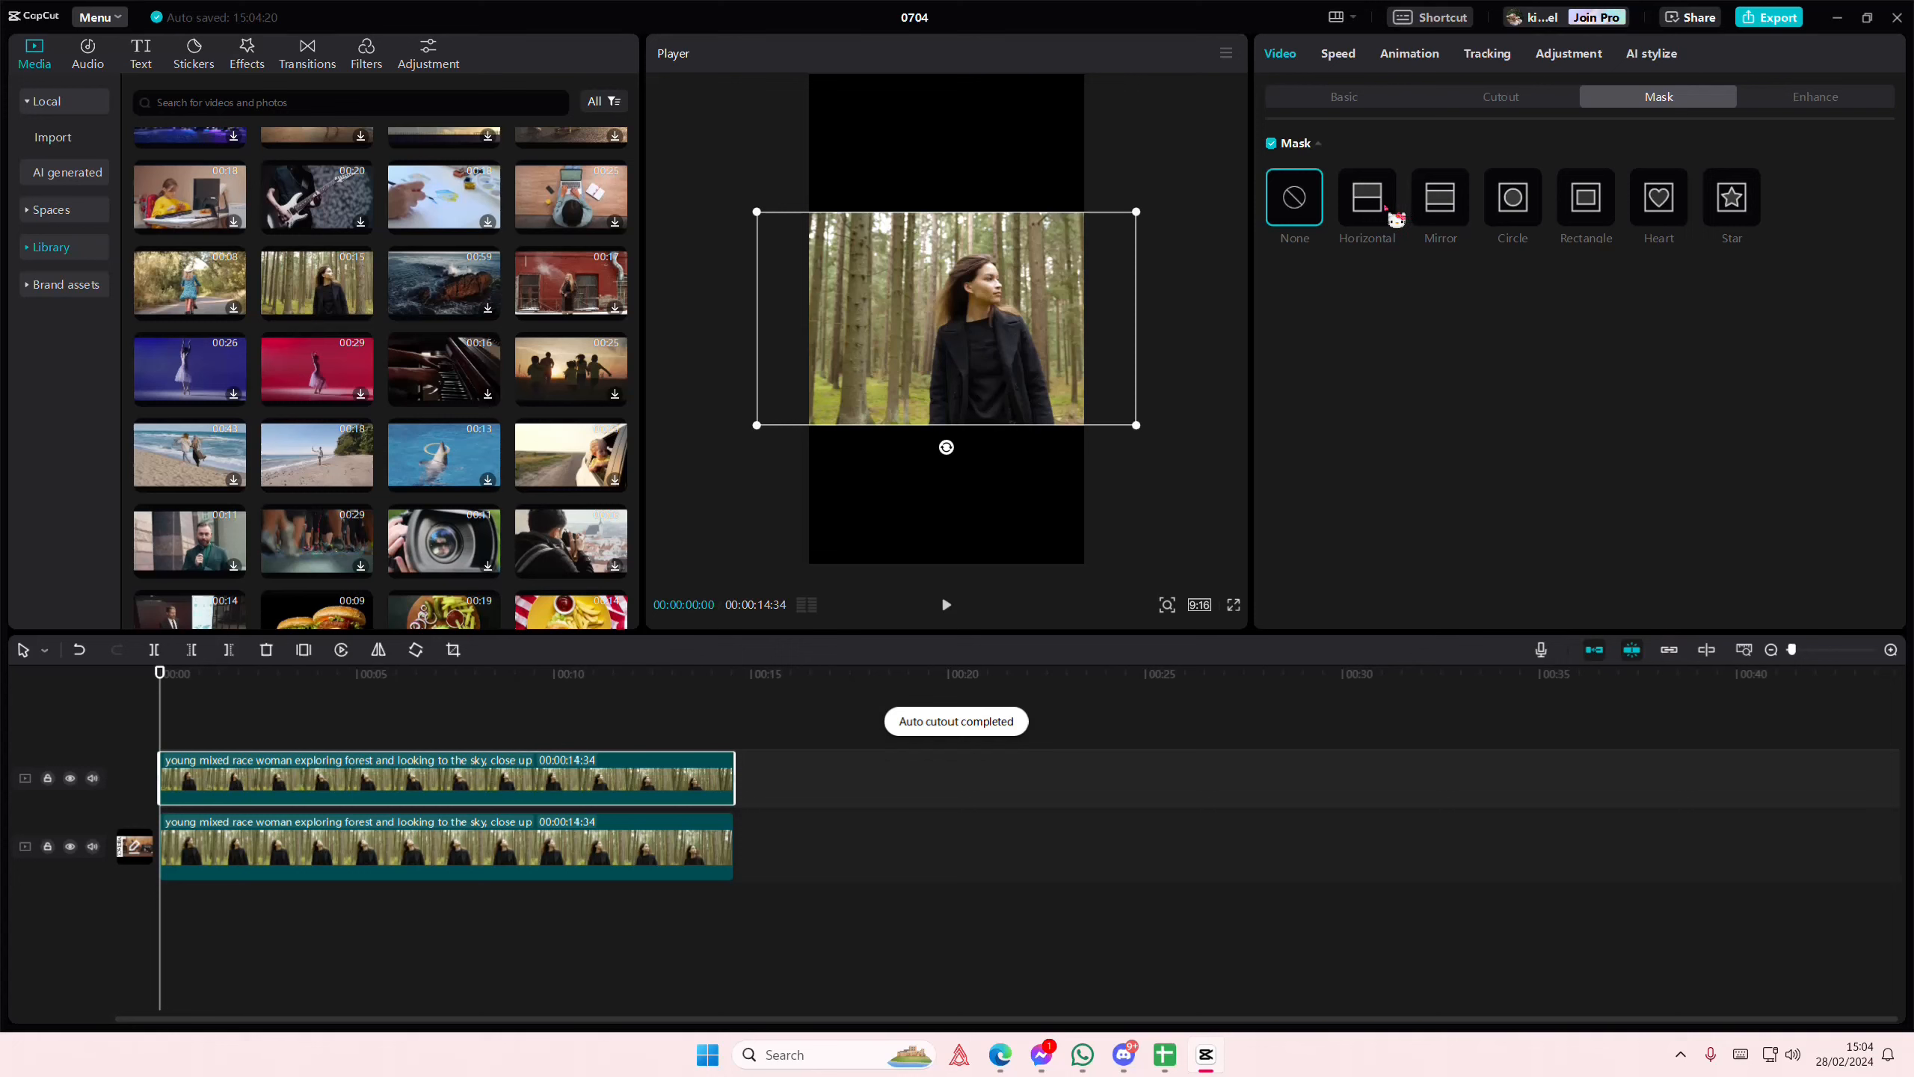
Enlarge the lower forest-woman clip to 158%, shift it, and add the cyclist clip on a third track.
click(1366, 196)
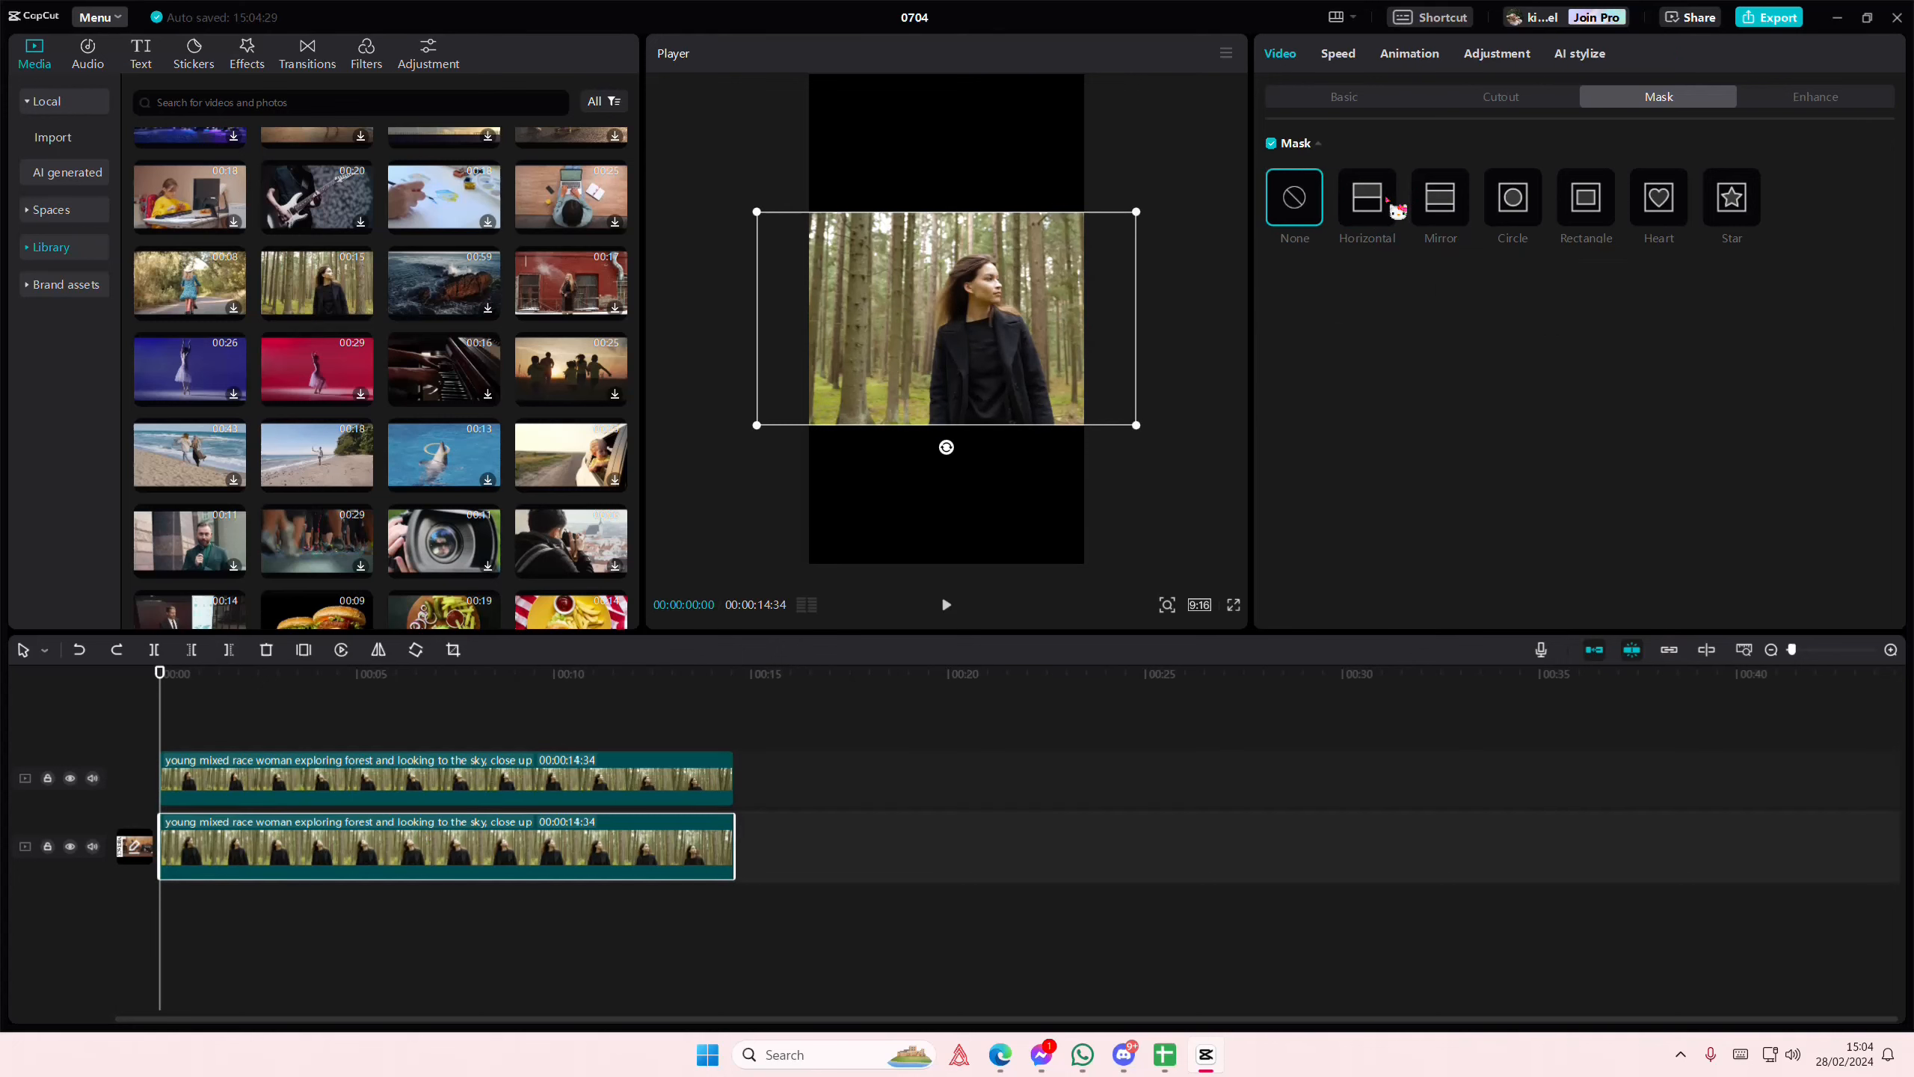
click(1365, 198)
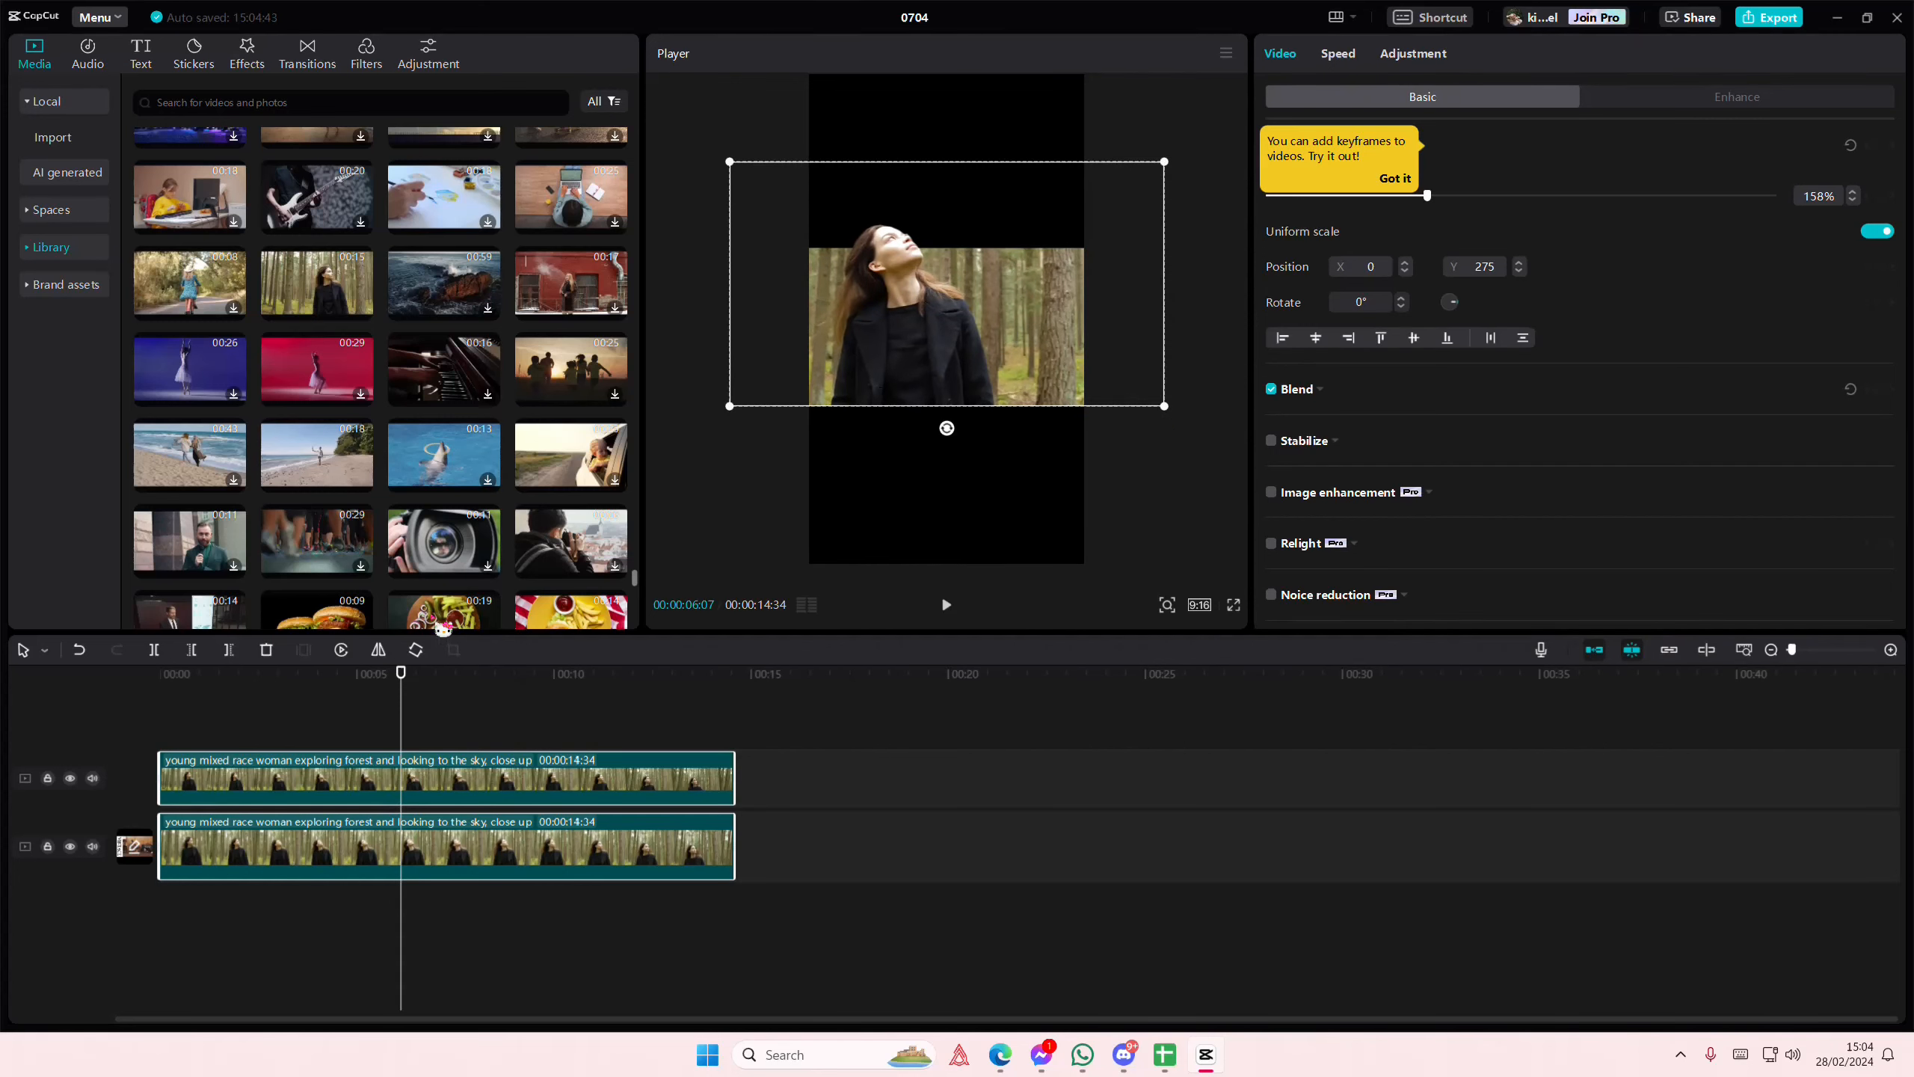
click(160, 673)
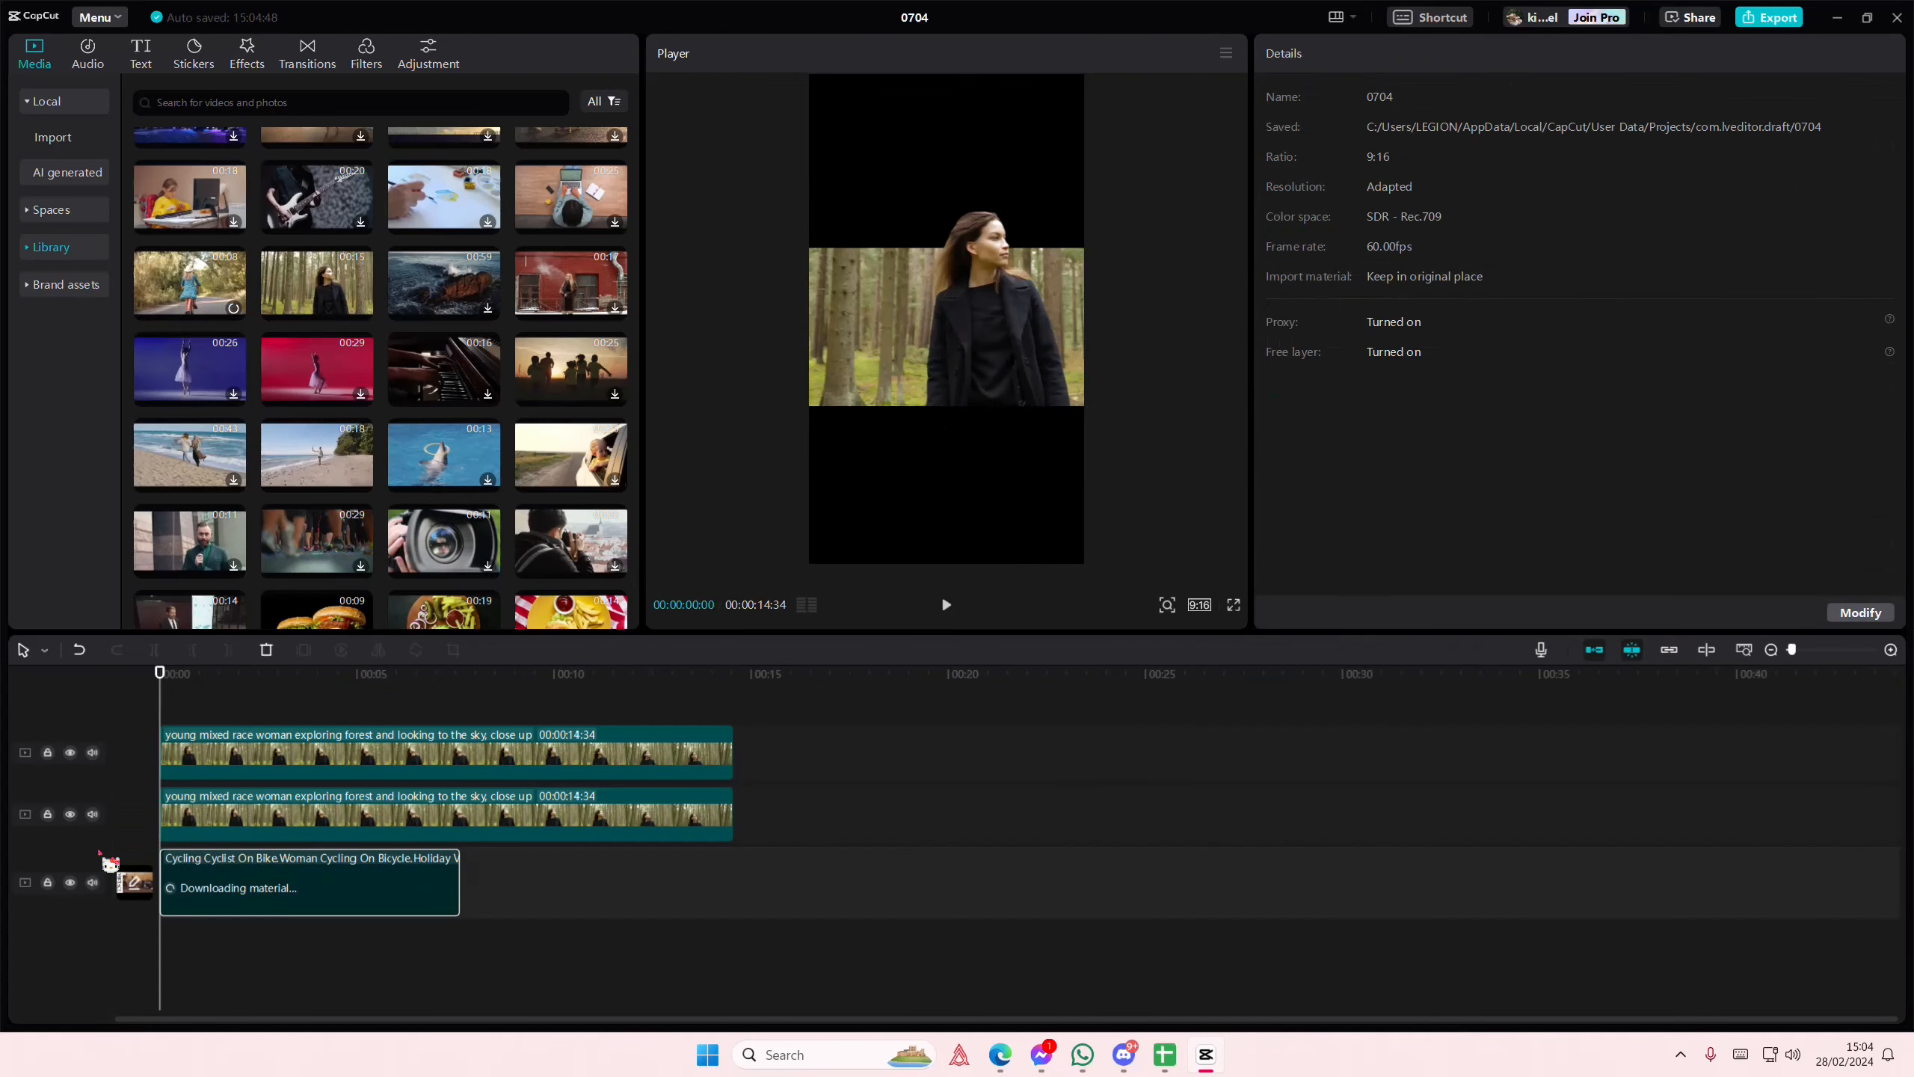
Scale the cyclist clip to 112% at Y -1240 and add the beach-running clip on a fourth track.
click(310, 881)
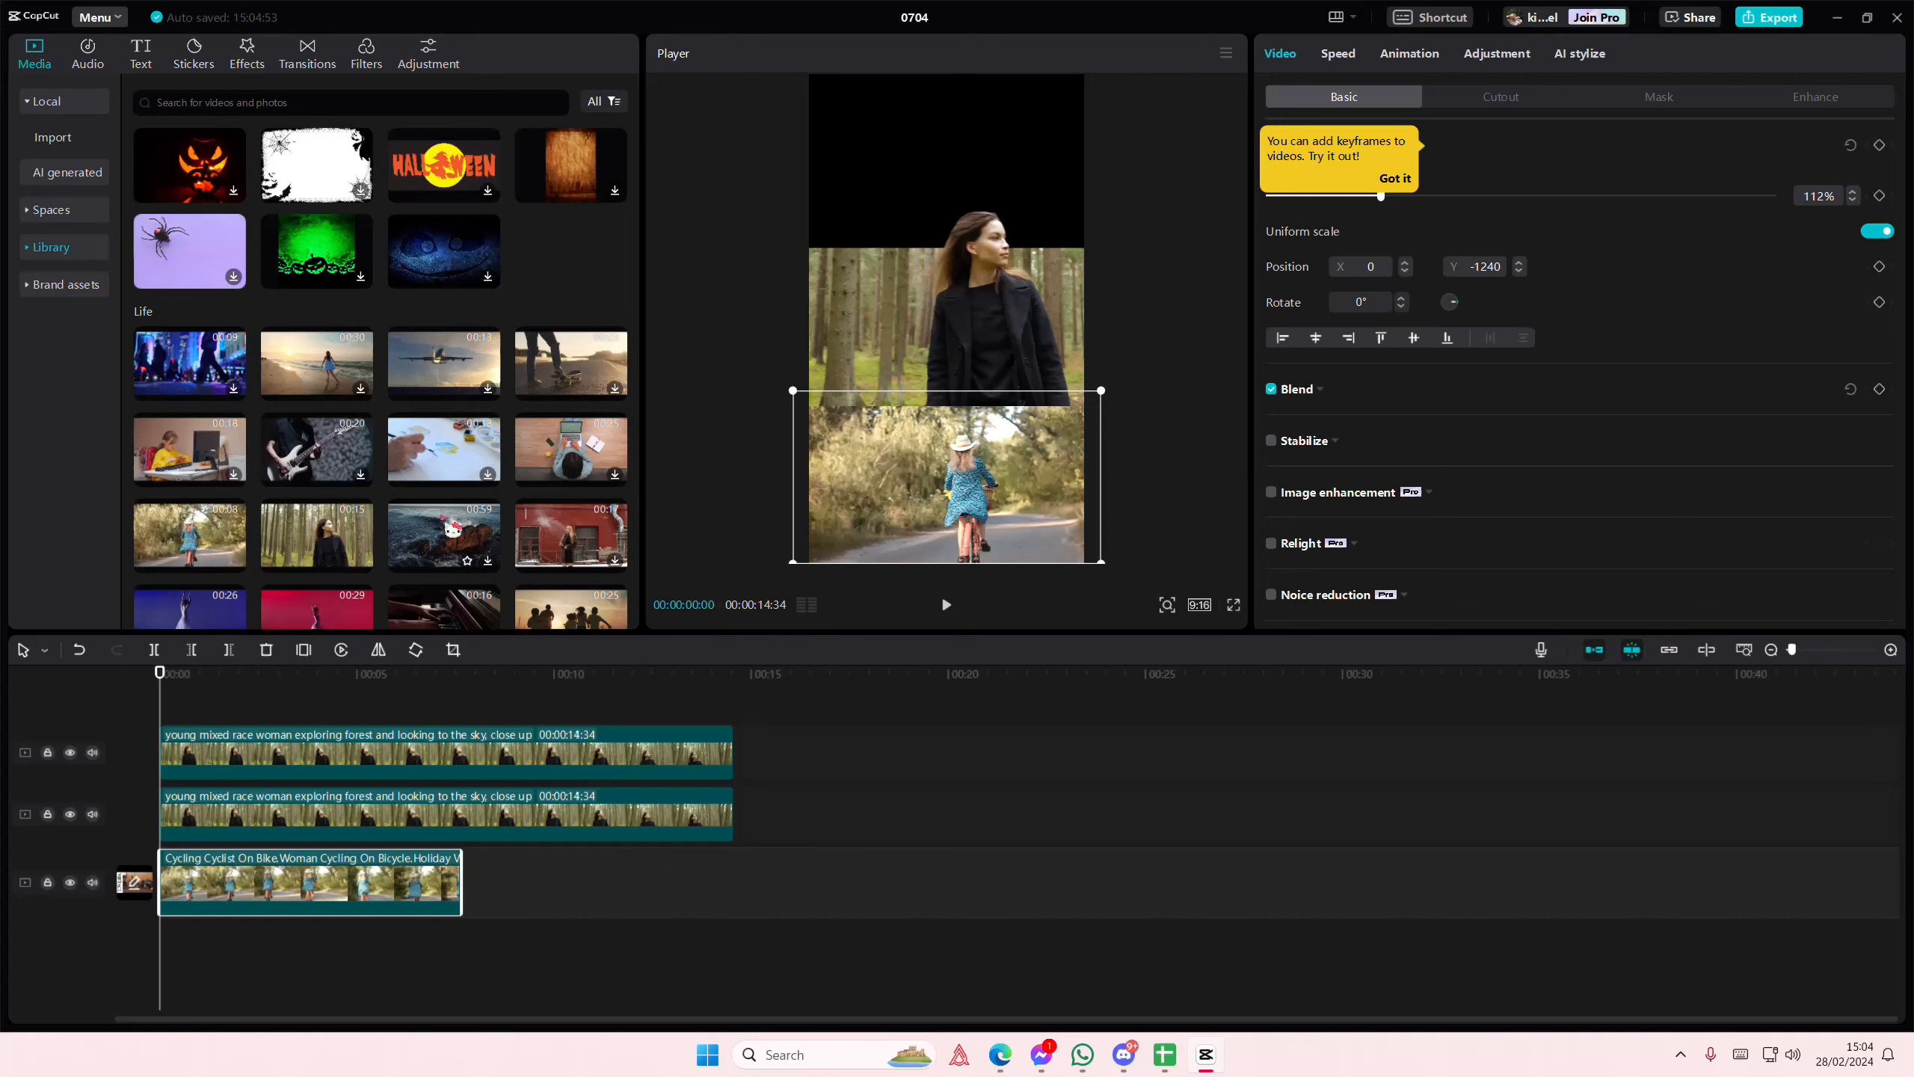
scroll(down, 3)
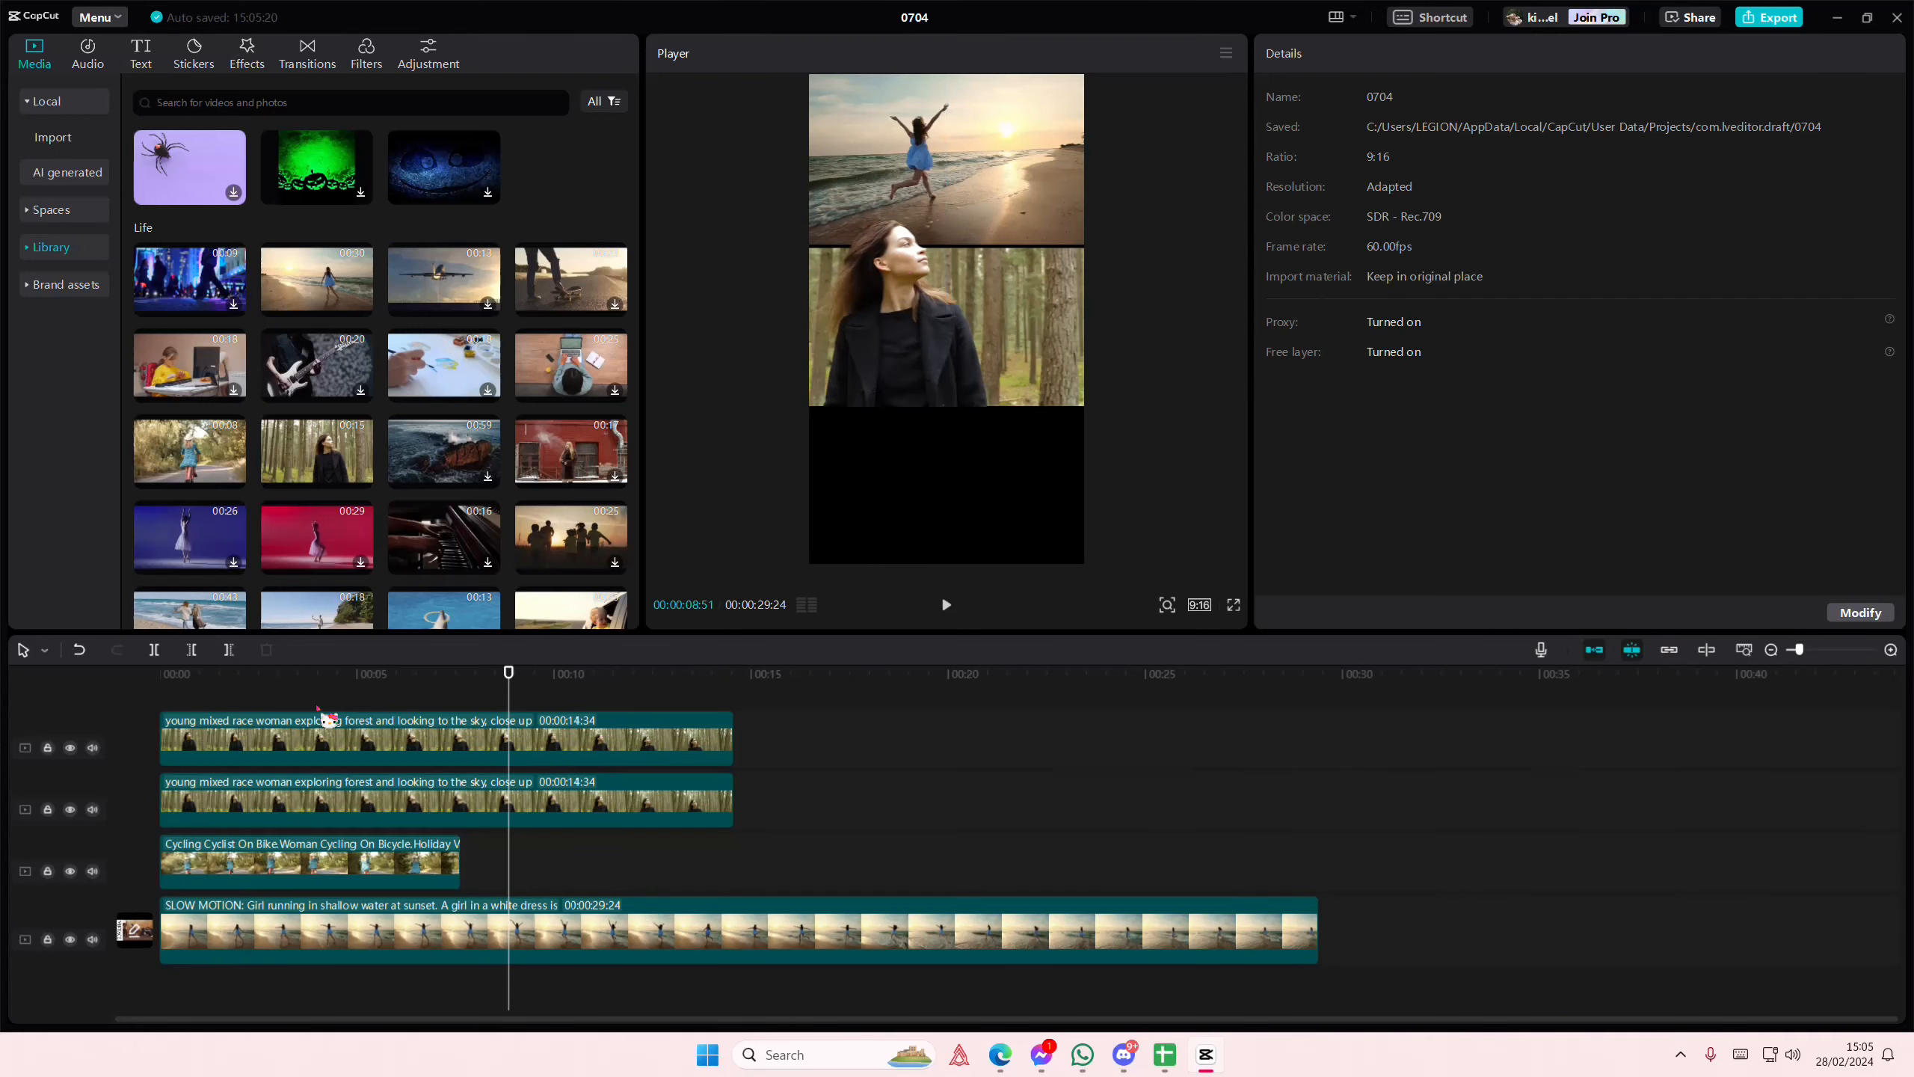
Move the cyclist clip to the top band (Y 1200), leaving the beach runner at the bottom.
click(310, 861)
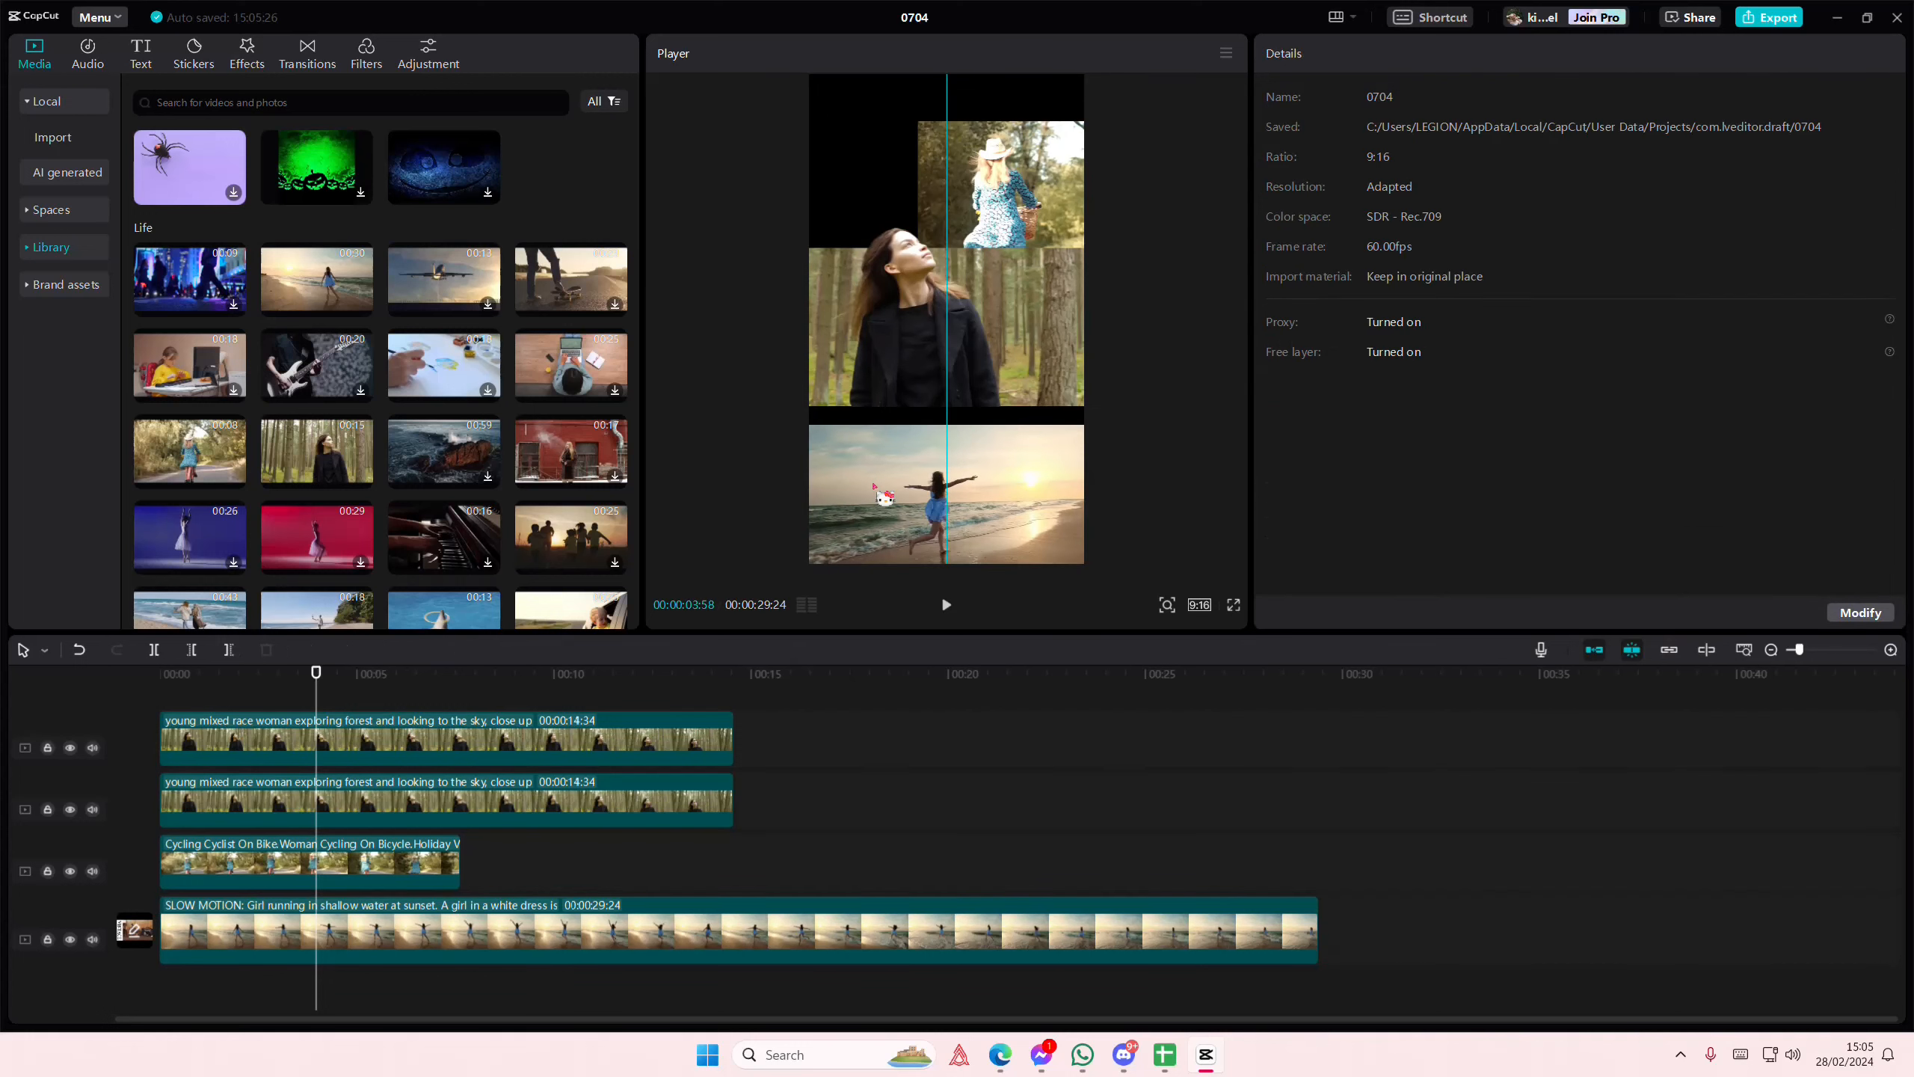
click(733, 929)
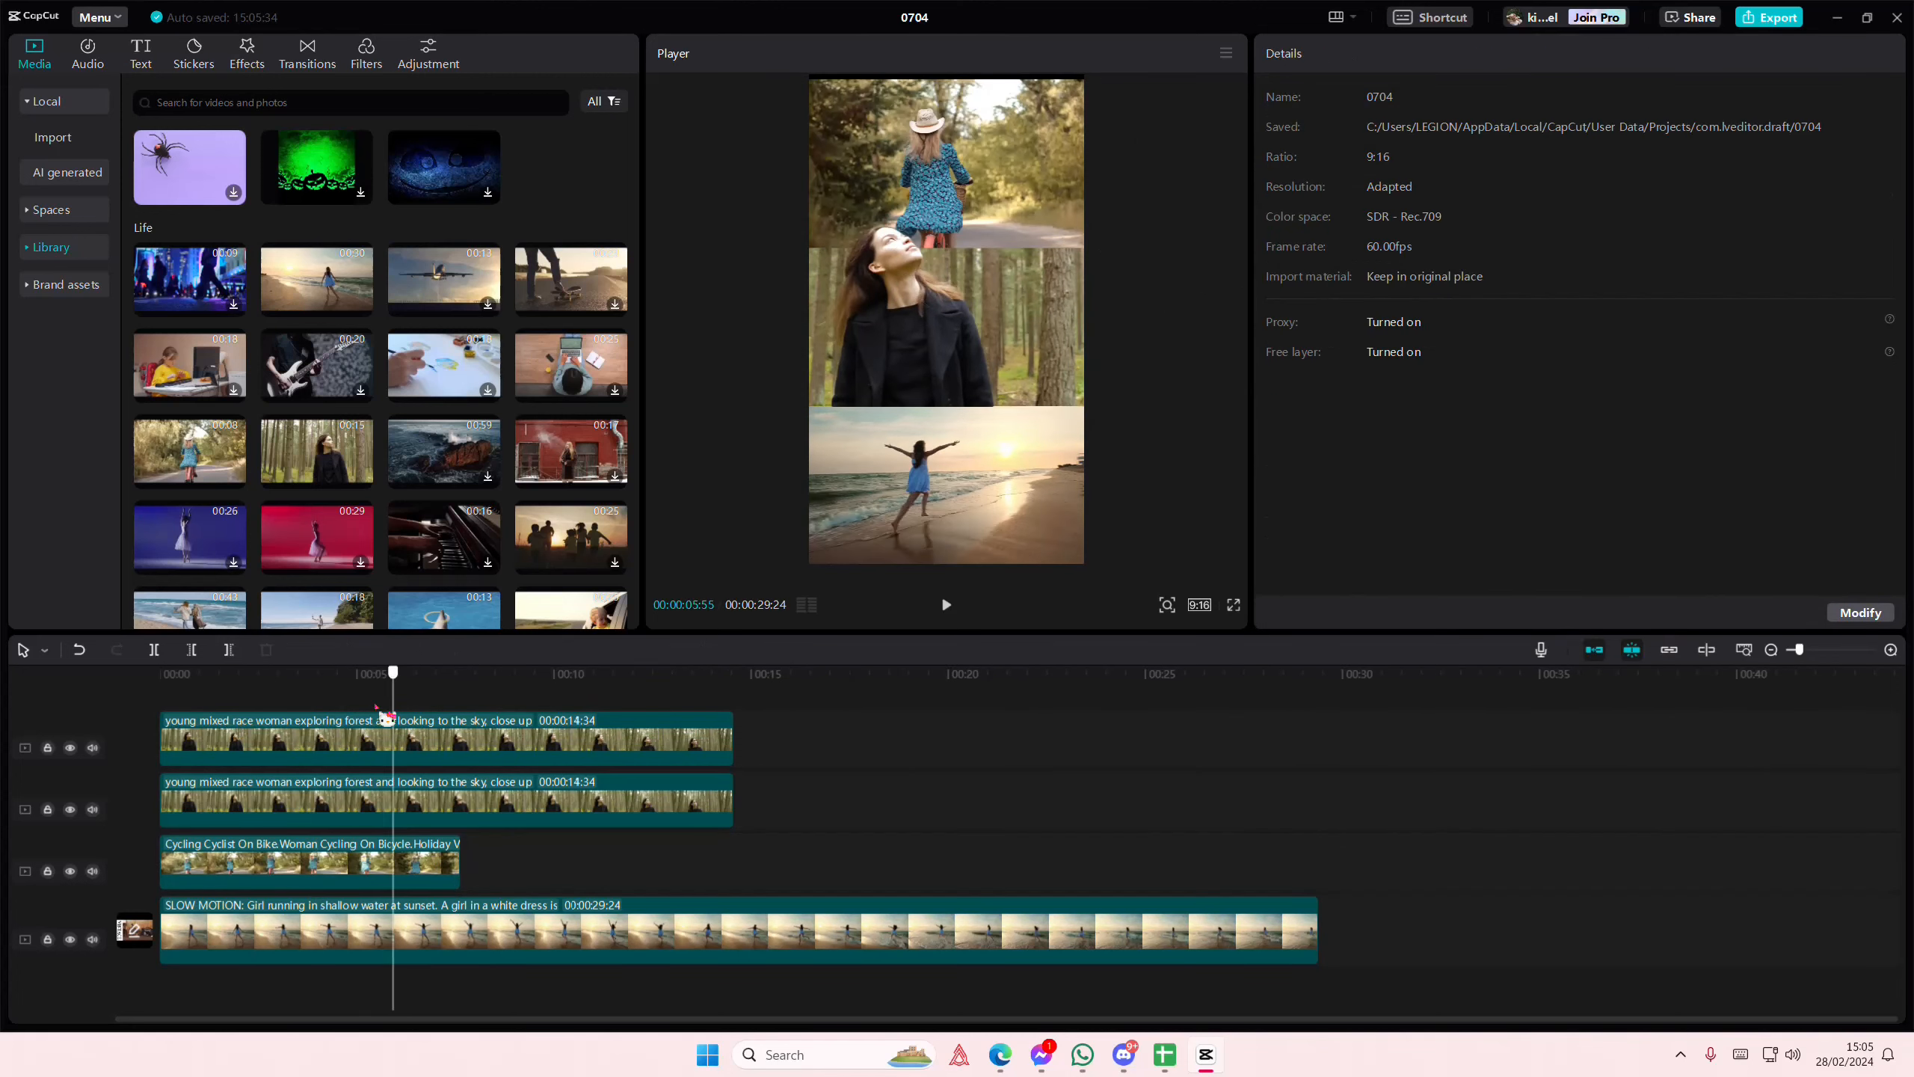
click(309, 862)
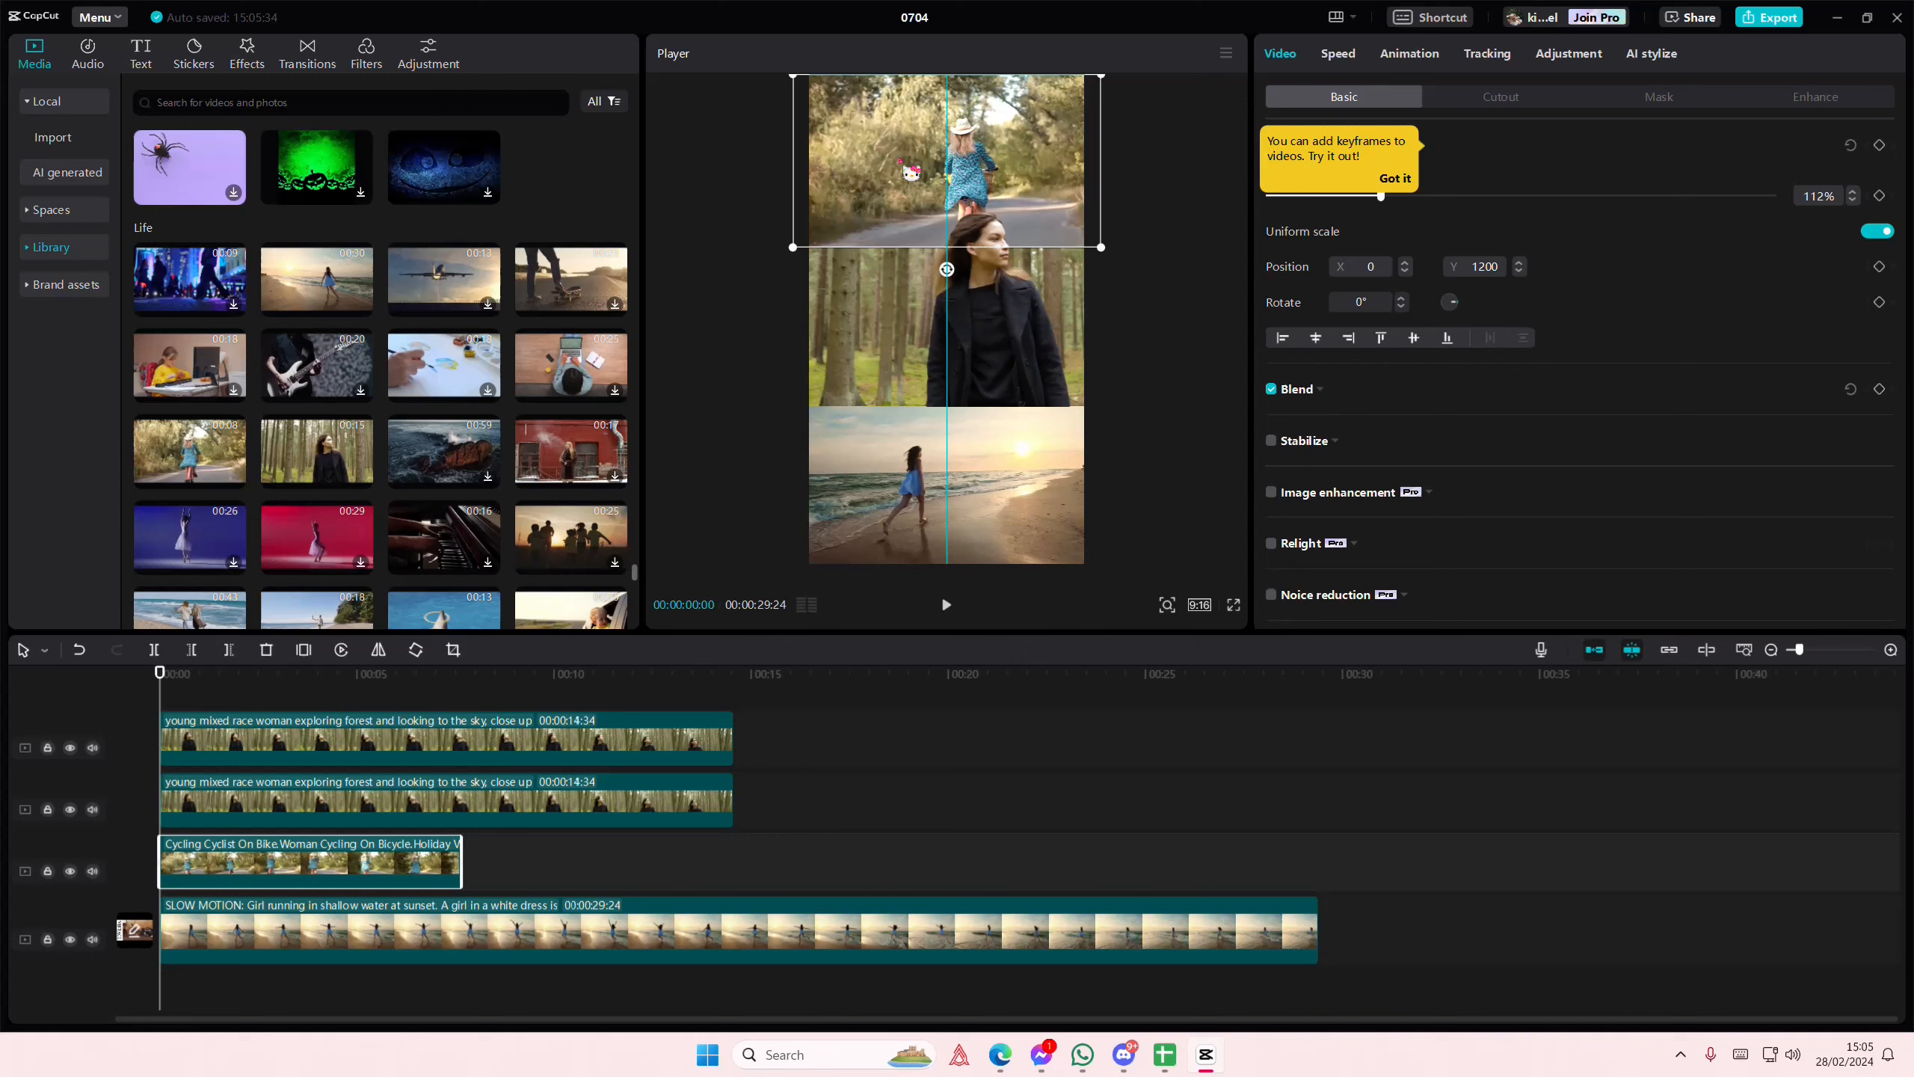
Enlarge the beach-running clip to 178% at Y -1253 to fill the bottom band.
click(945, 604)
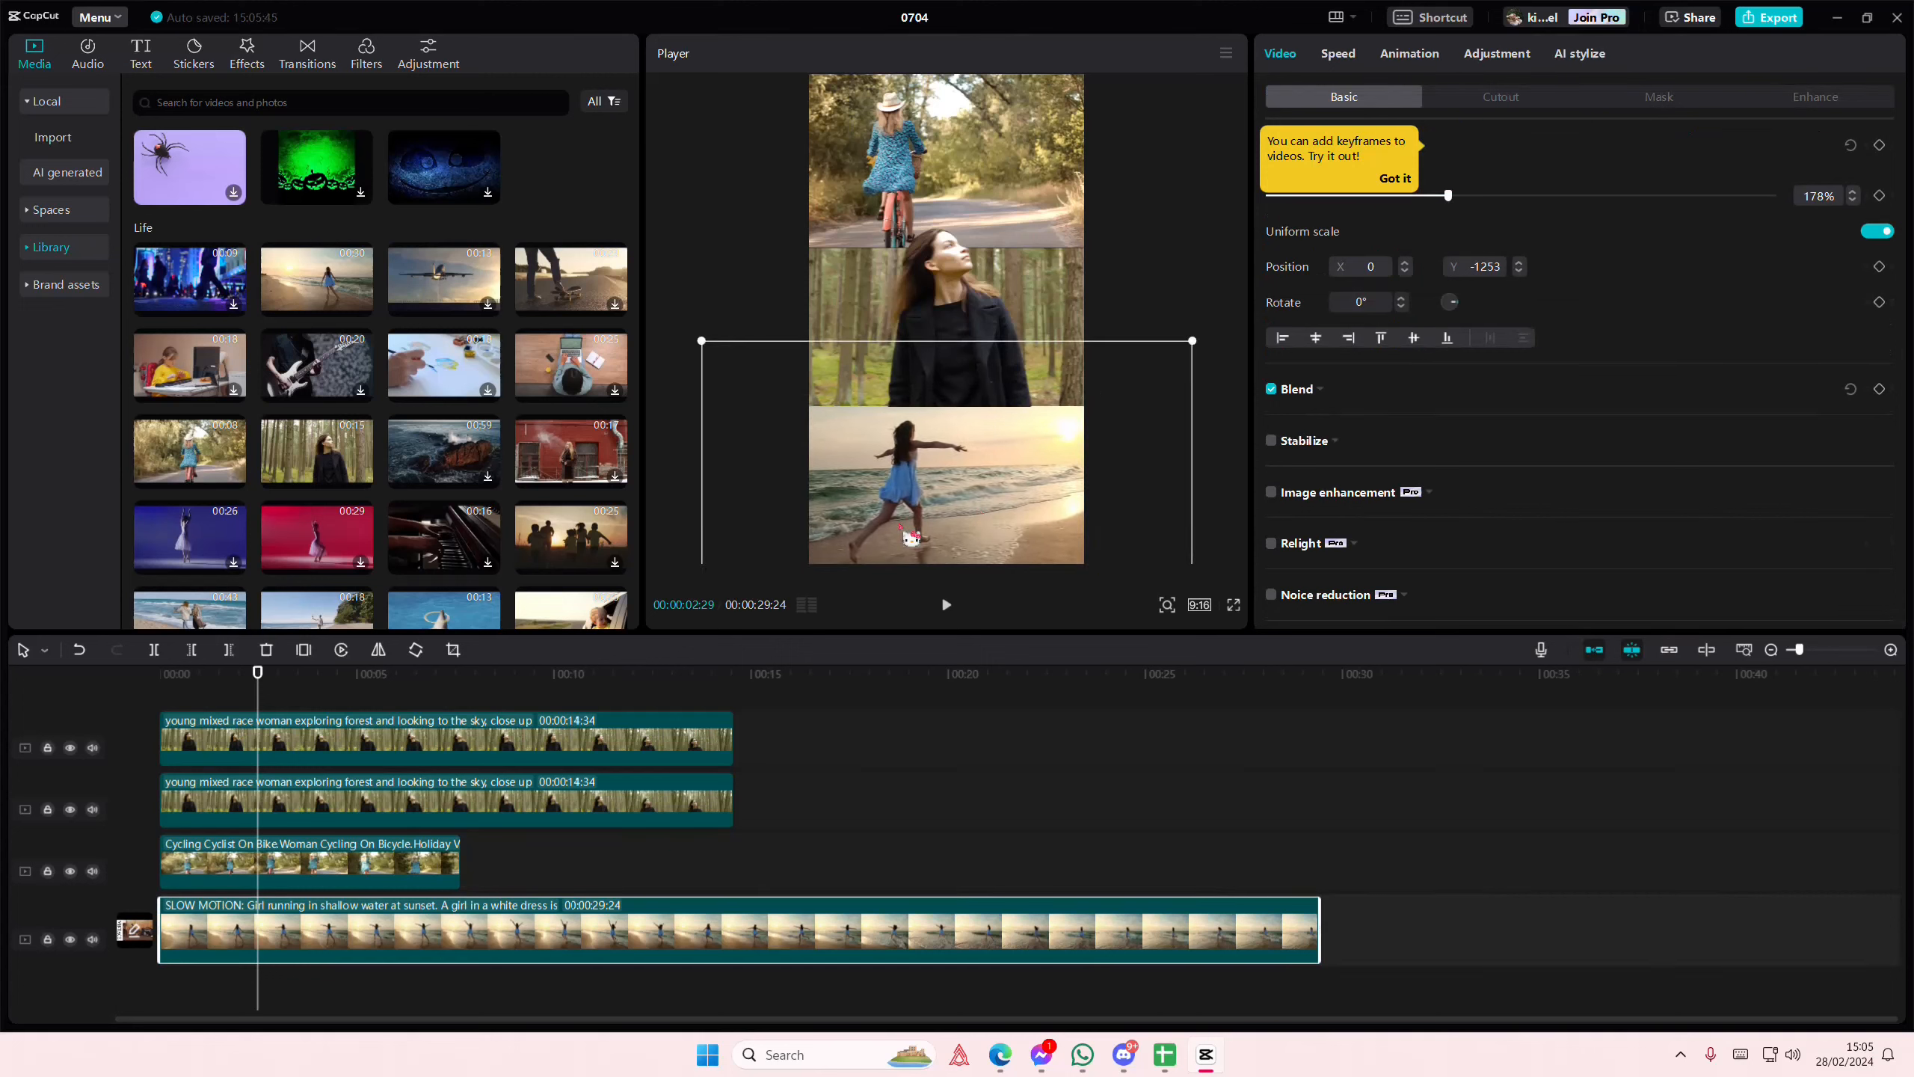
click(945, 604)
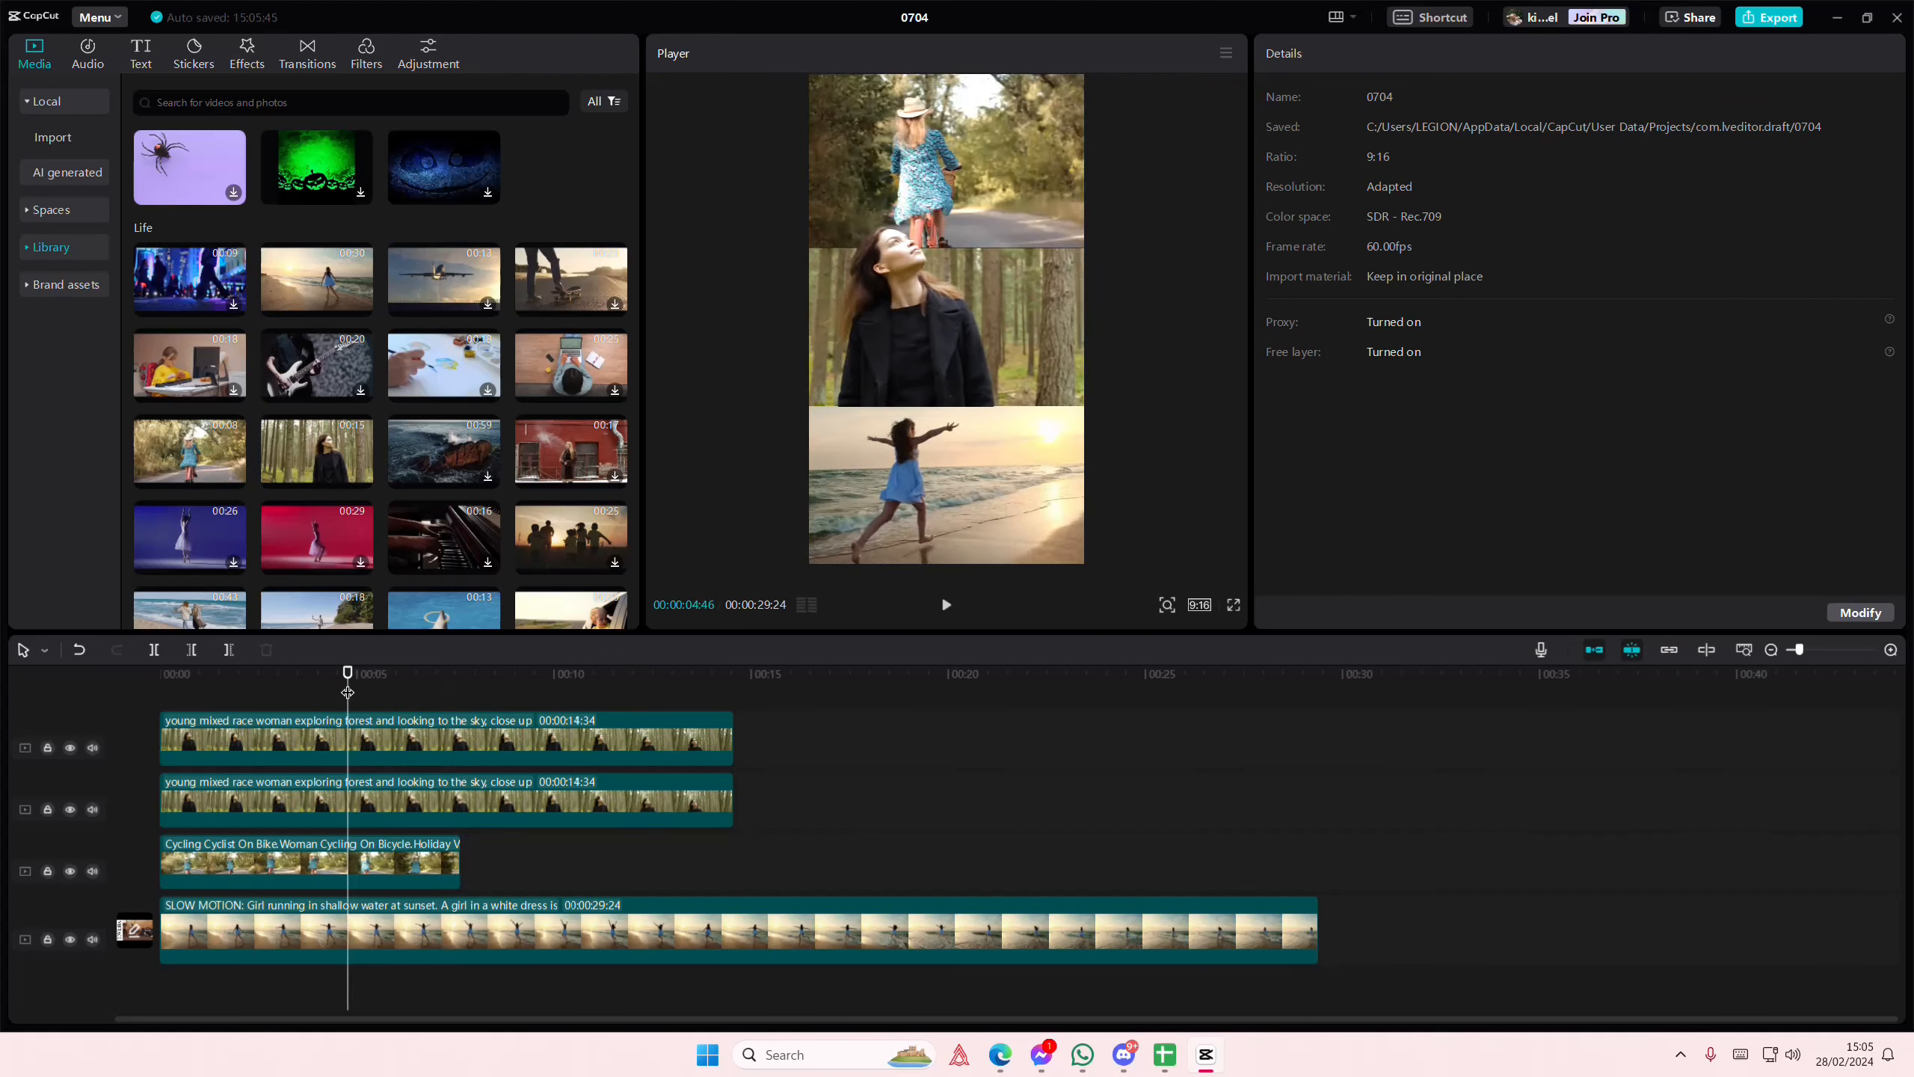
click(310, 862)
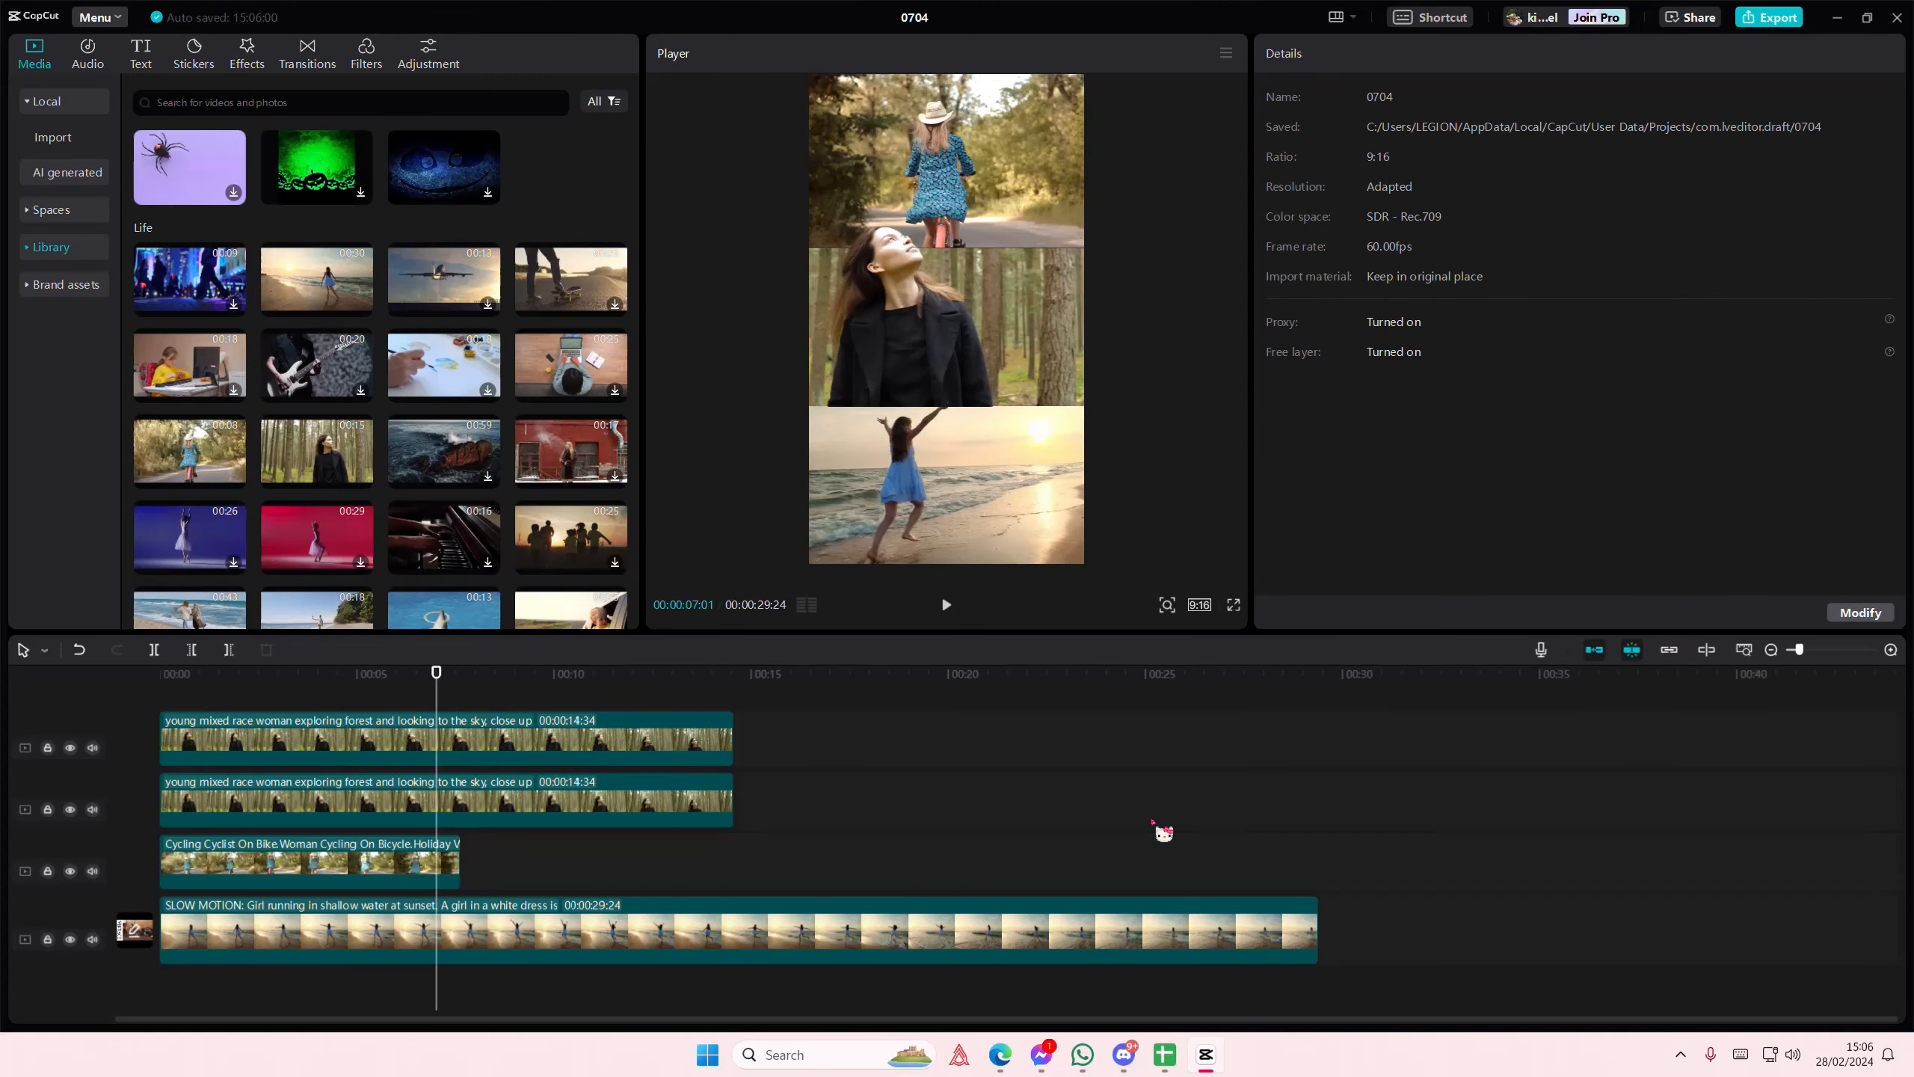
mouse_move(1518, 969)
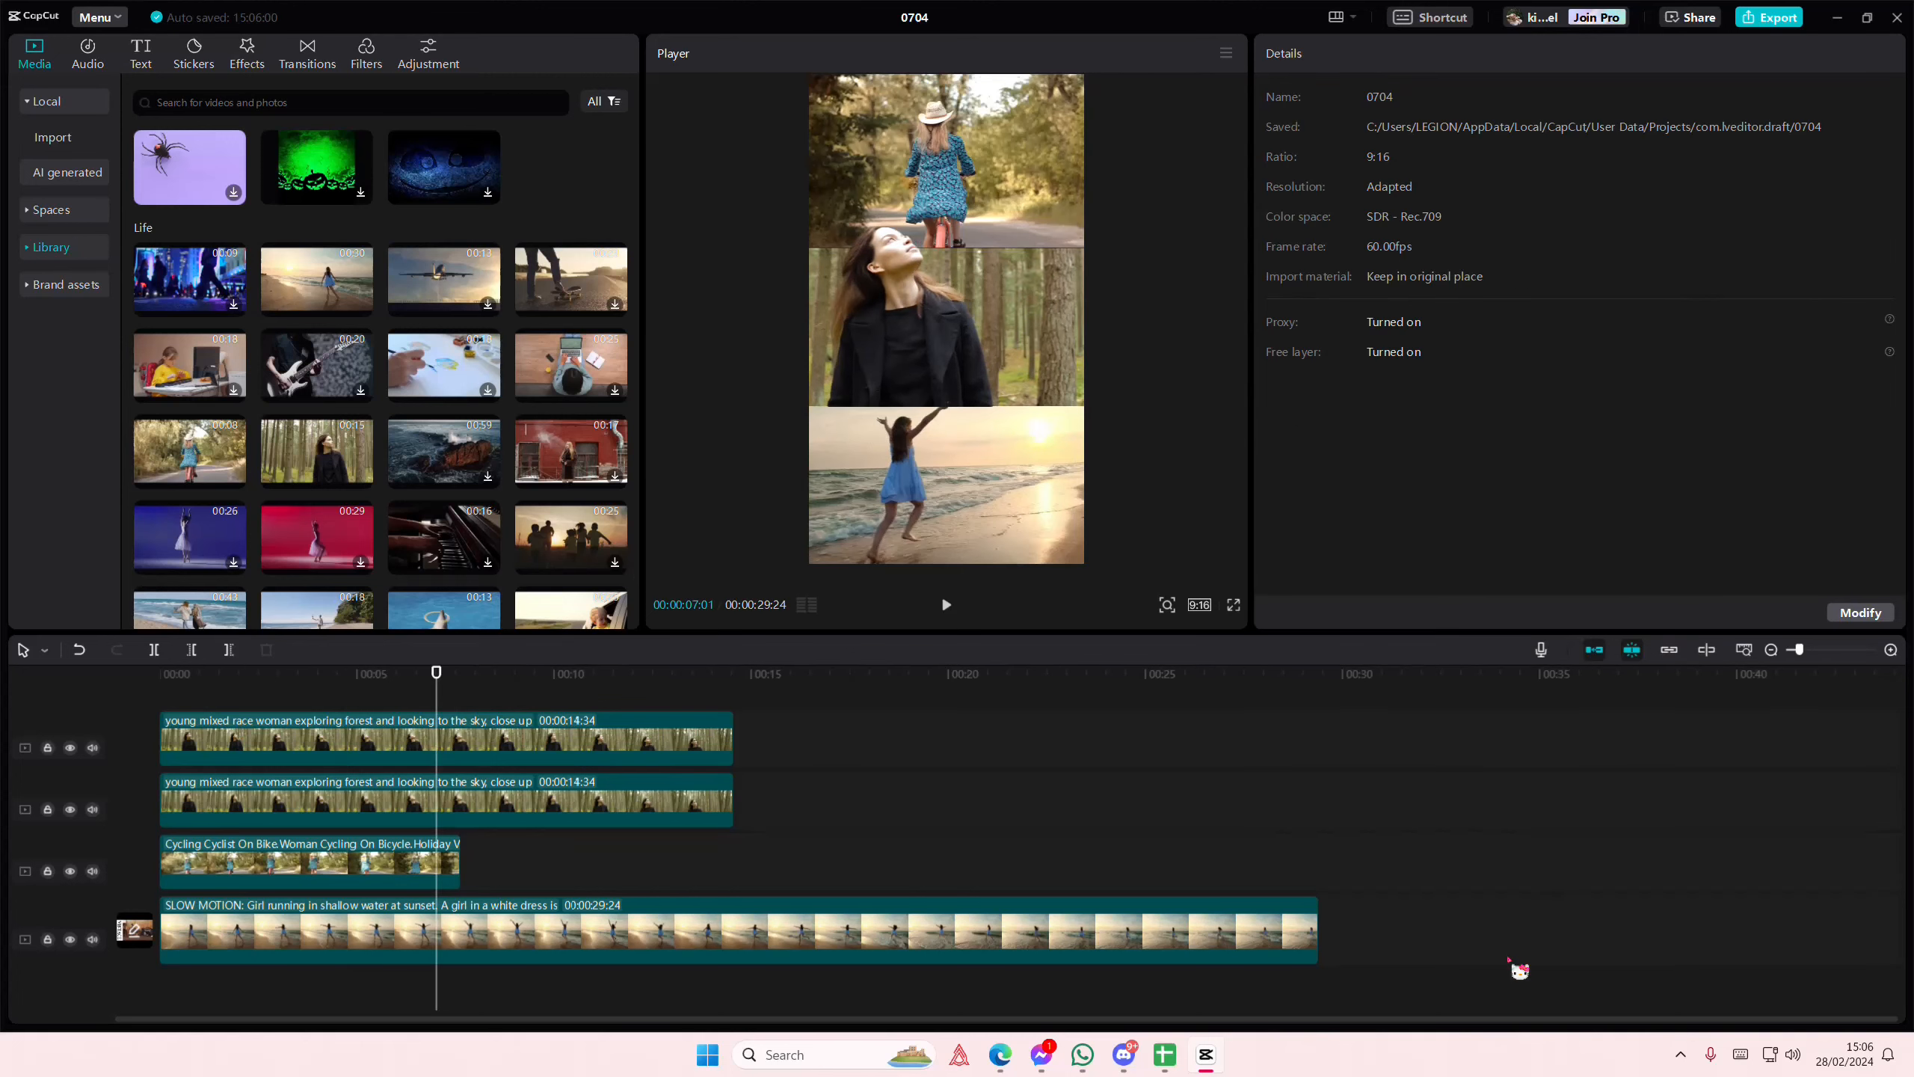